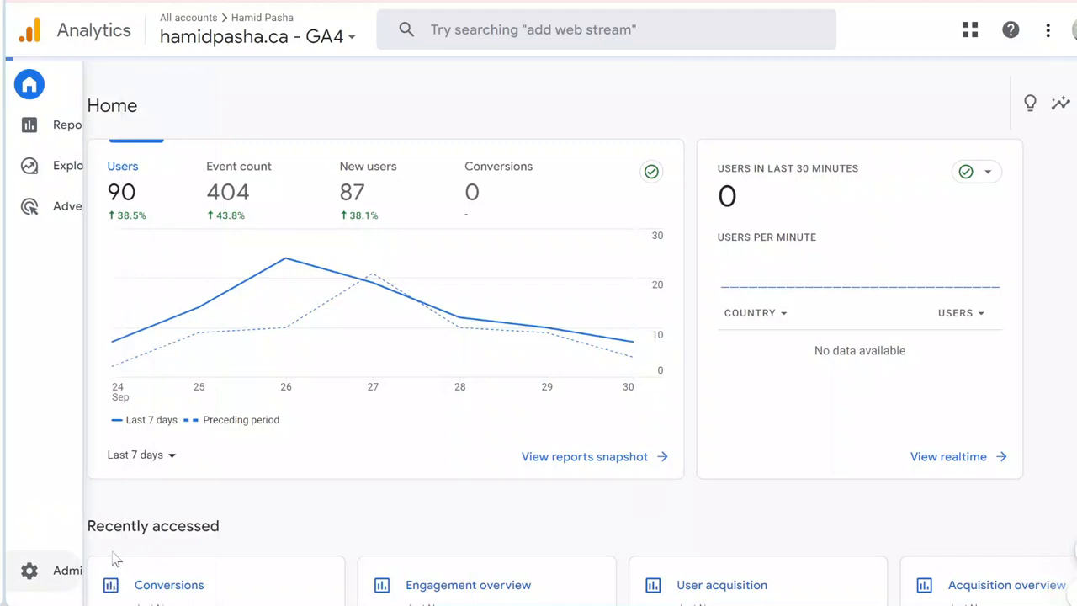
Go to Admin and open Search Console Links under Product Links, showing no links yet.
left_click(30, 571)
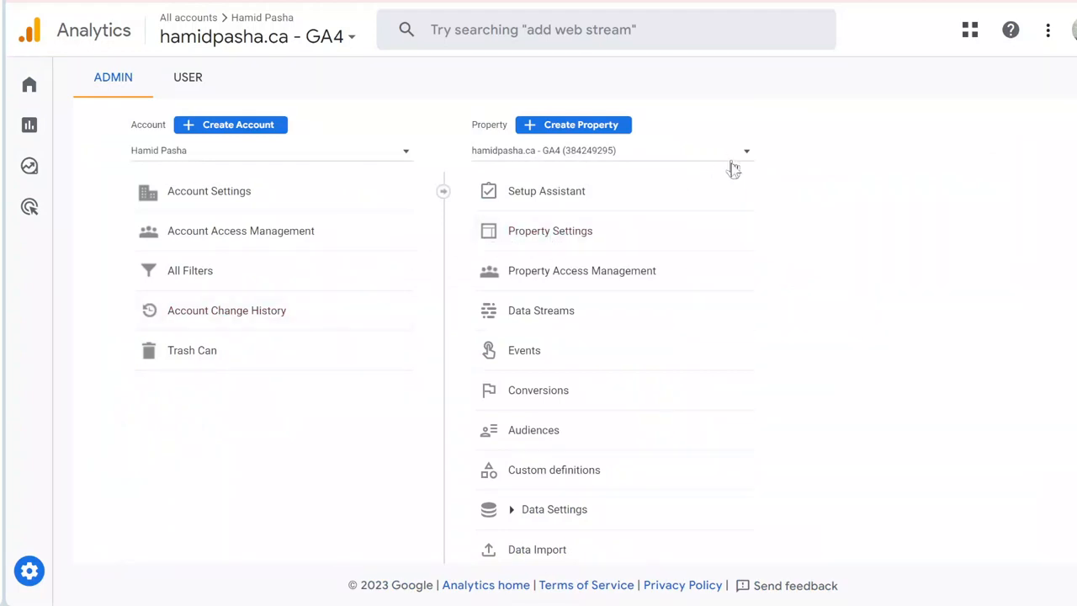
scroll("down", 3)
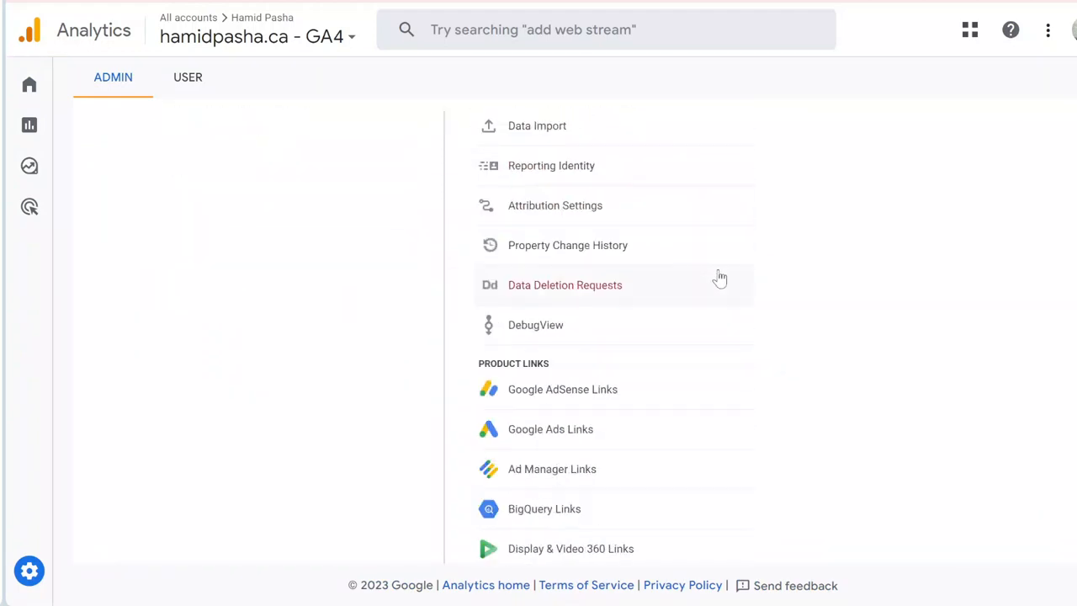
scroll("down", 3)
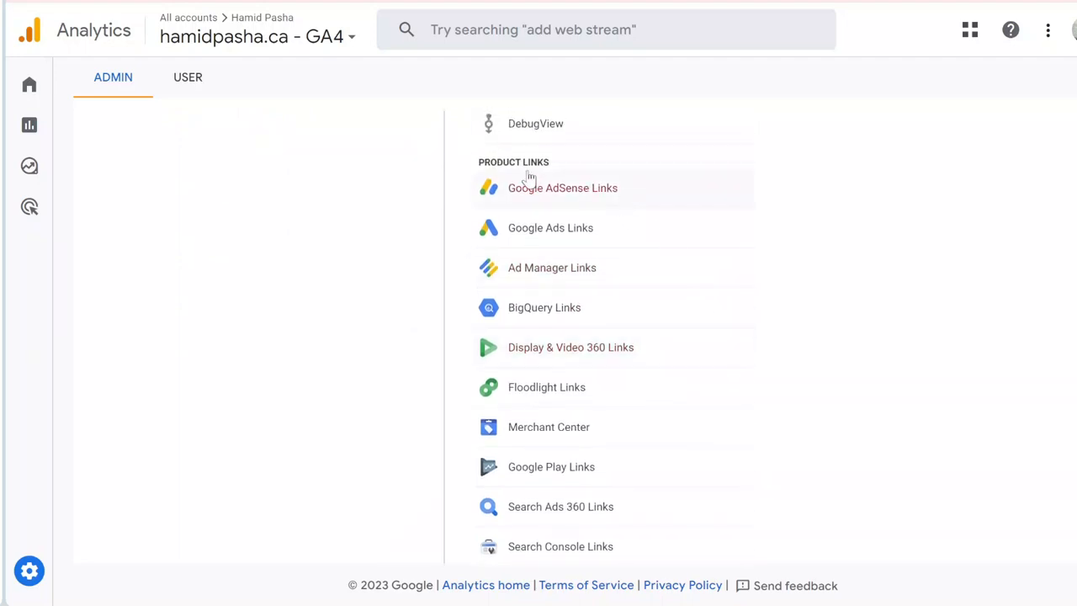
mouse_move(707, 337)
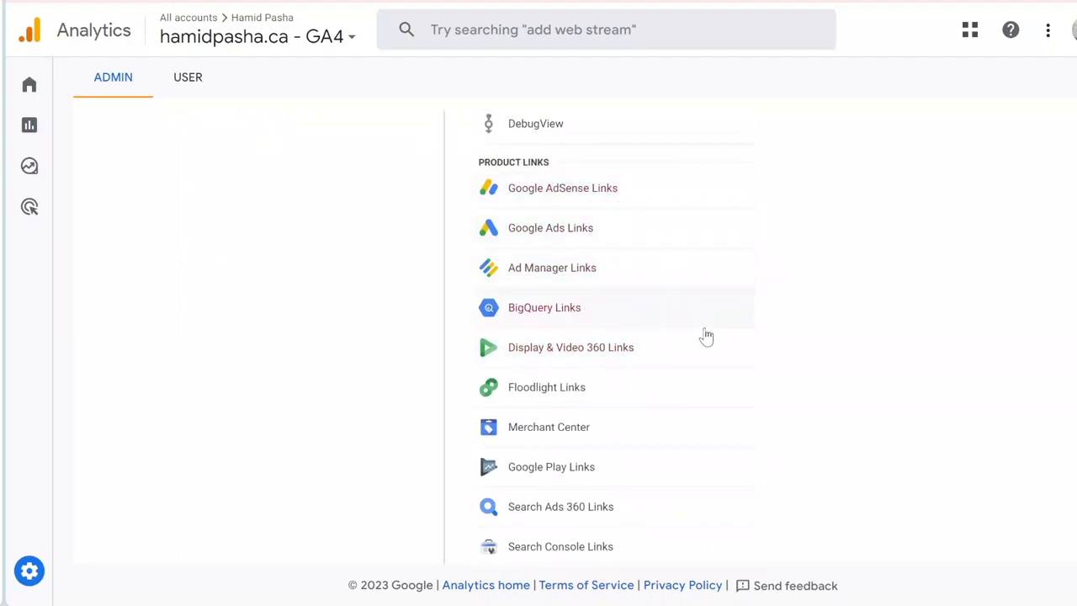
scroll("down", 3)
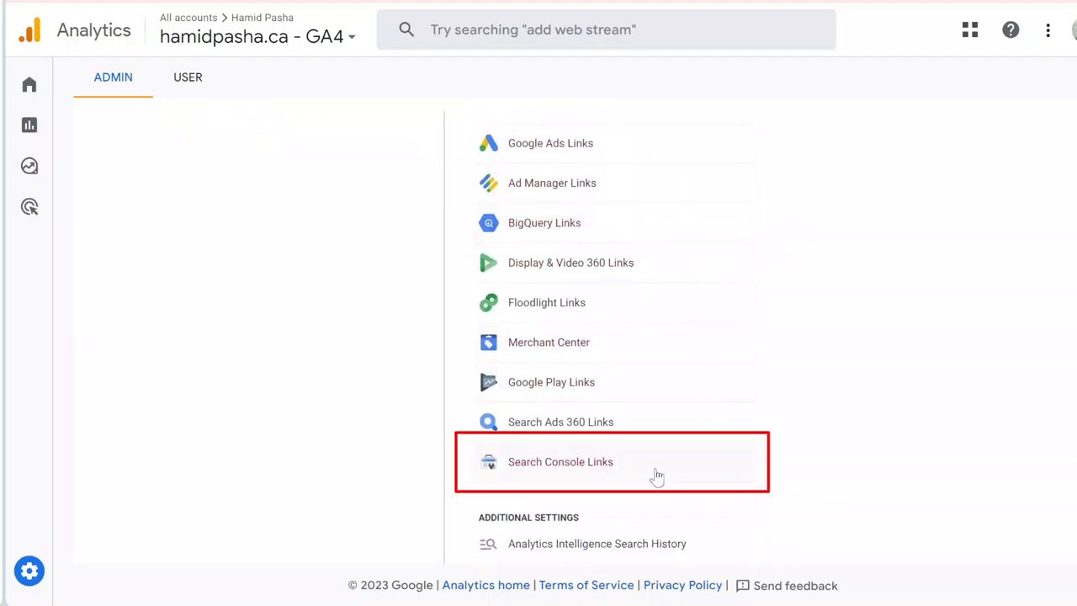
left_click(560, 461)
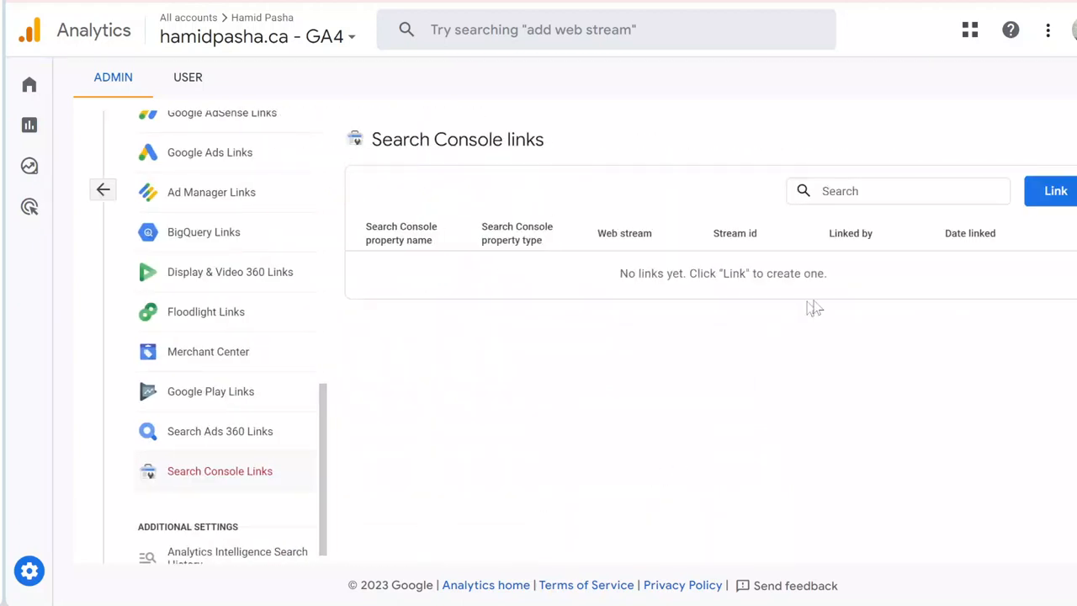
mouse_move(1053, 192)
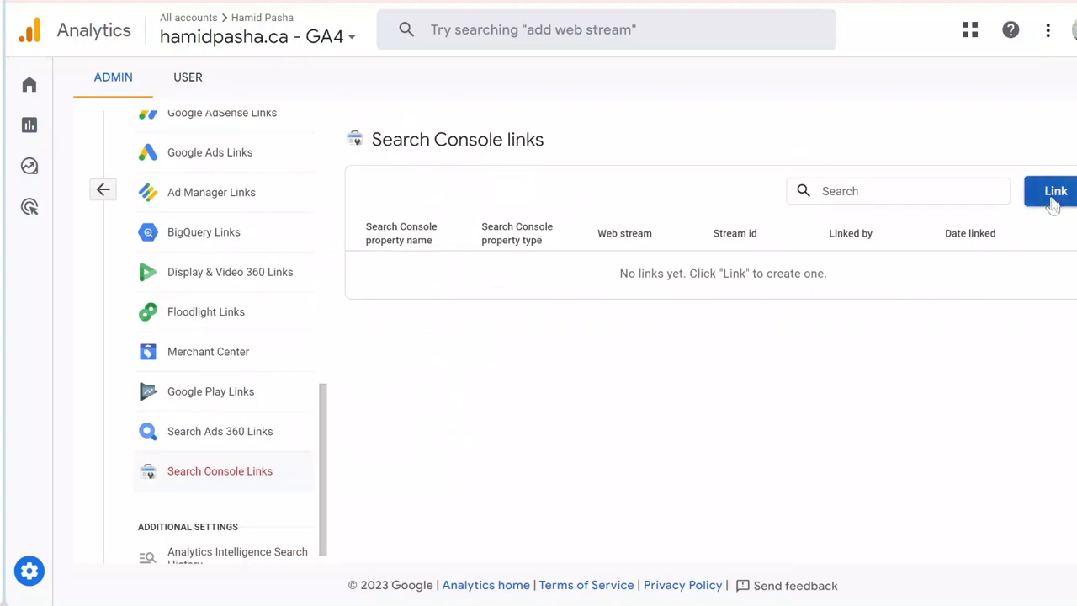
Start a new link and choose the hamidpasha.ca Search Console domain property.
left_click(1055, 192)
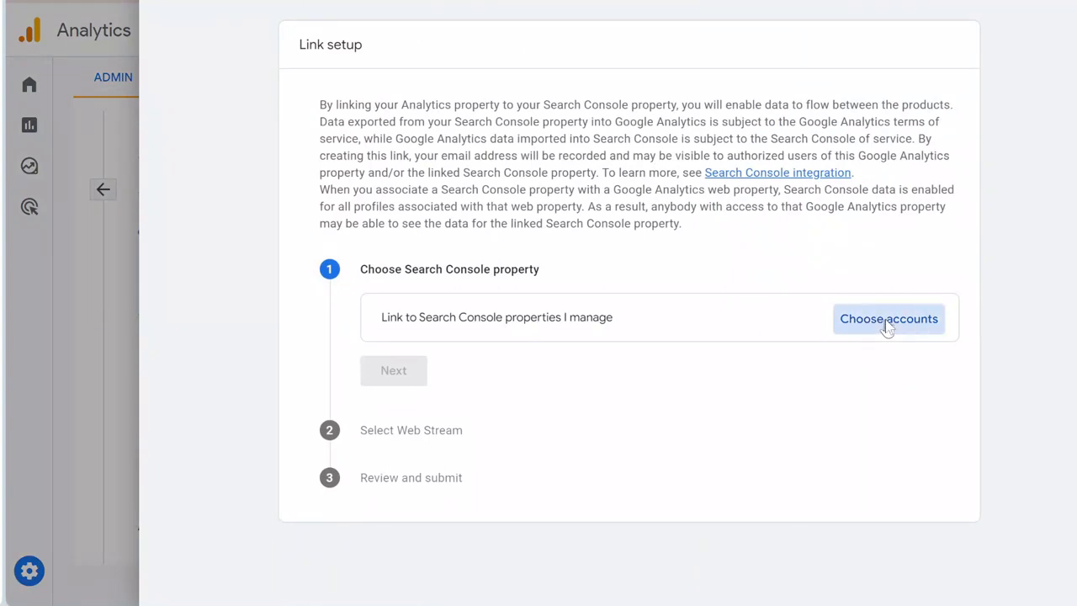
left_click(888, 318)
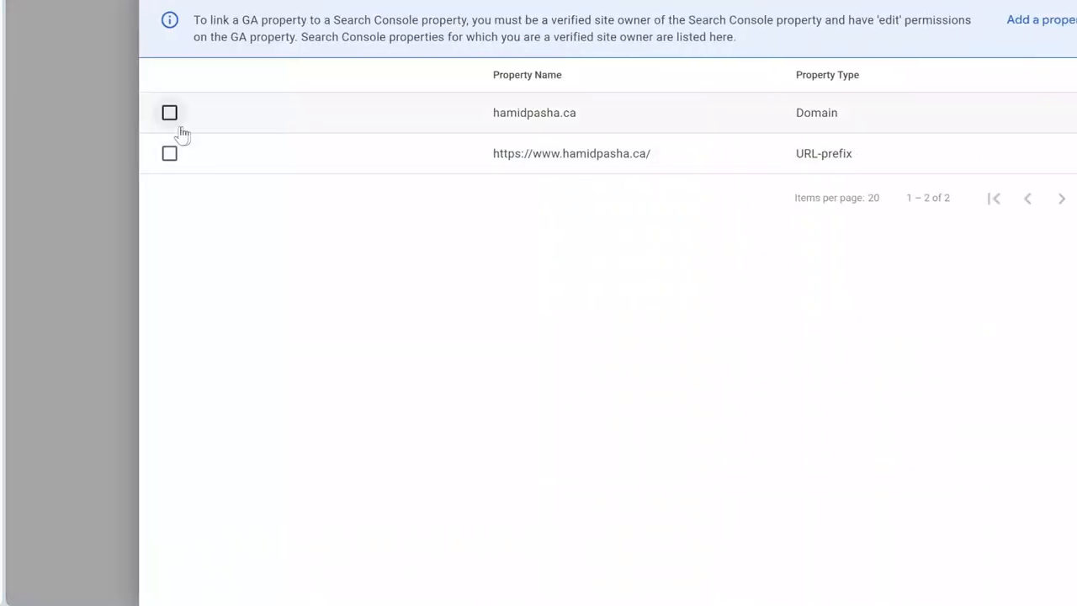
left_click(168, 111)
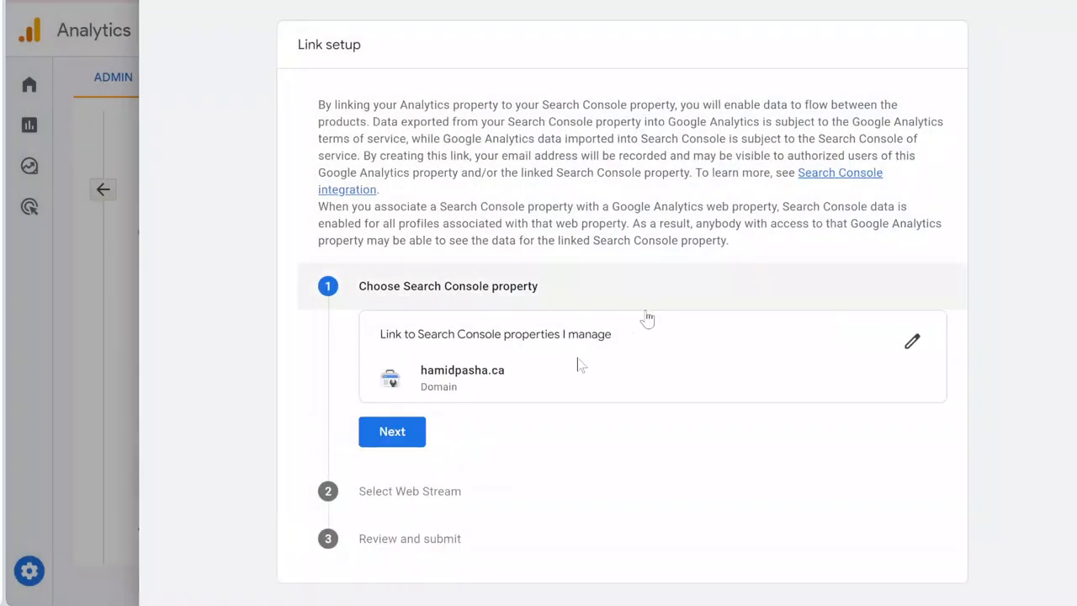
left_click(392, 430)
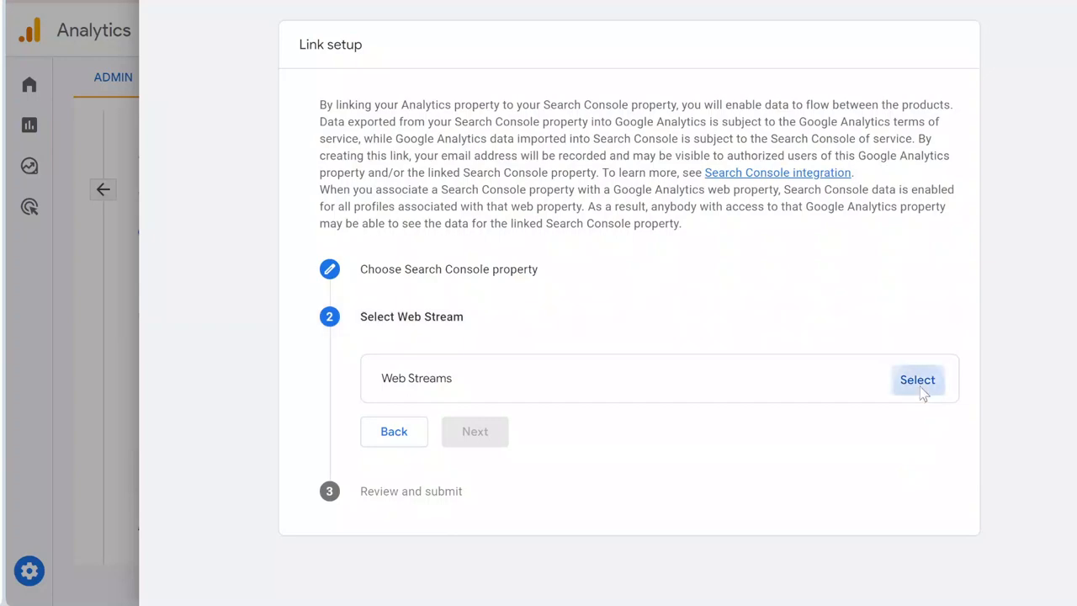
Select the hamidpasha.ca - GA4 web stream and proceed to the review step.
left_click(917, 381)
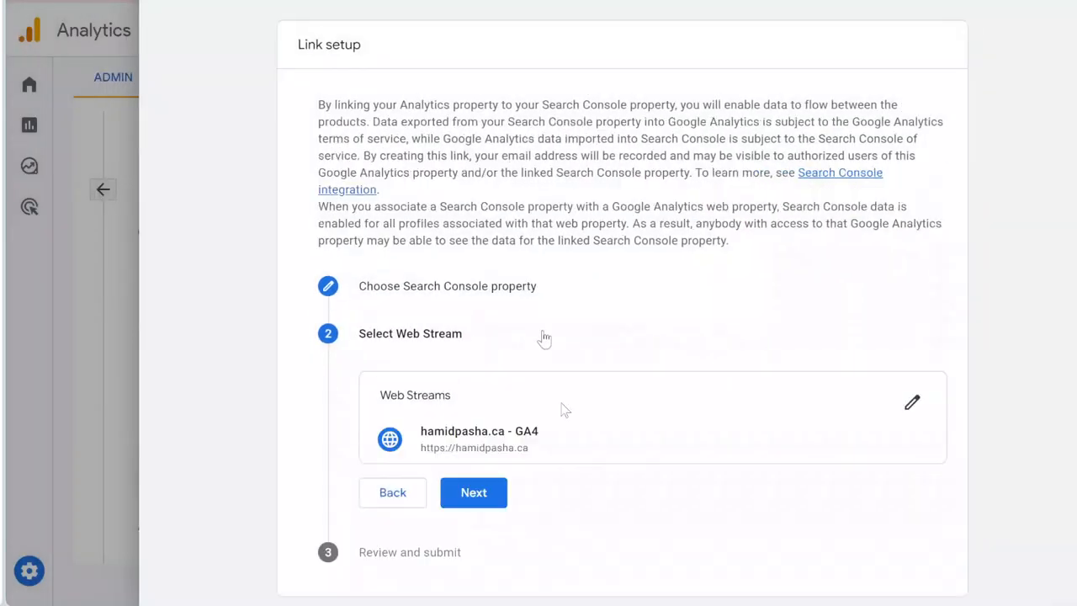
left_click(473, 491)
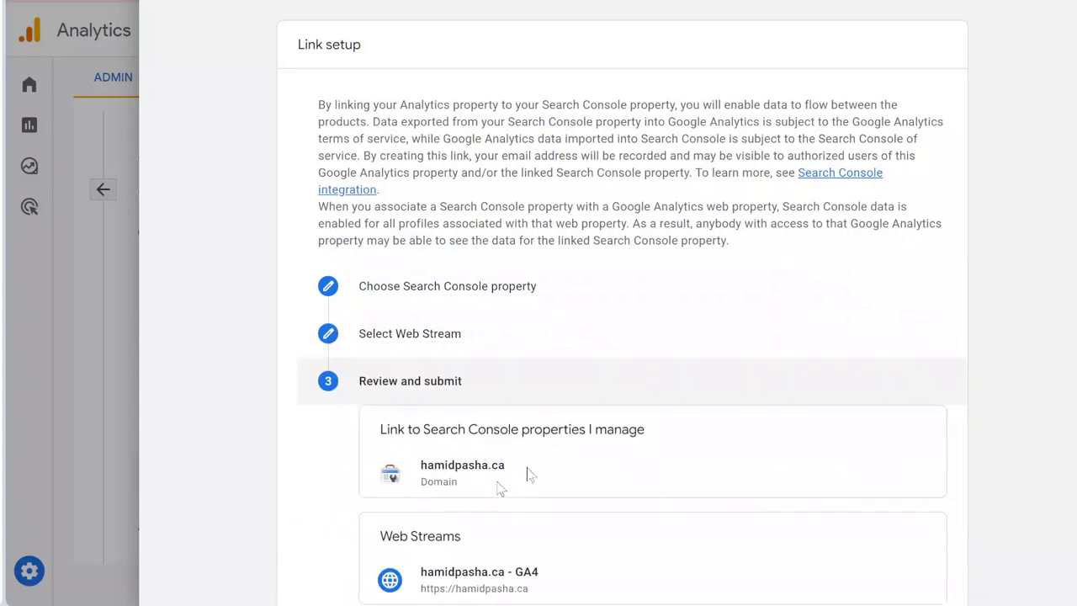
scroll("down", 3)
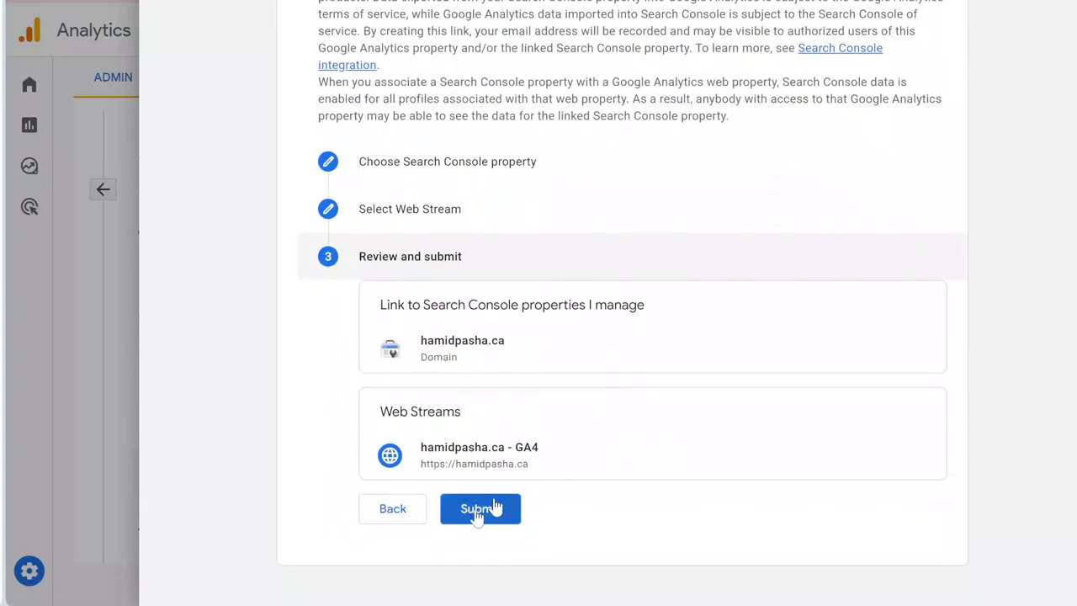
Submit the link, then view the new Search Console group with Queries and organic traffic in Reports.
left_click(480, 508)
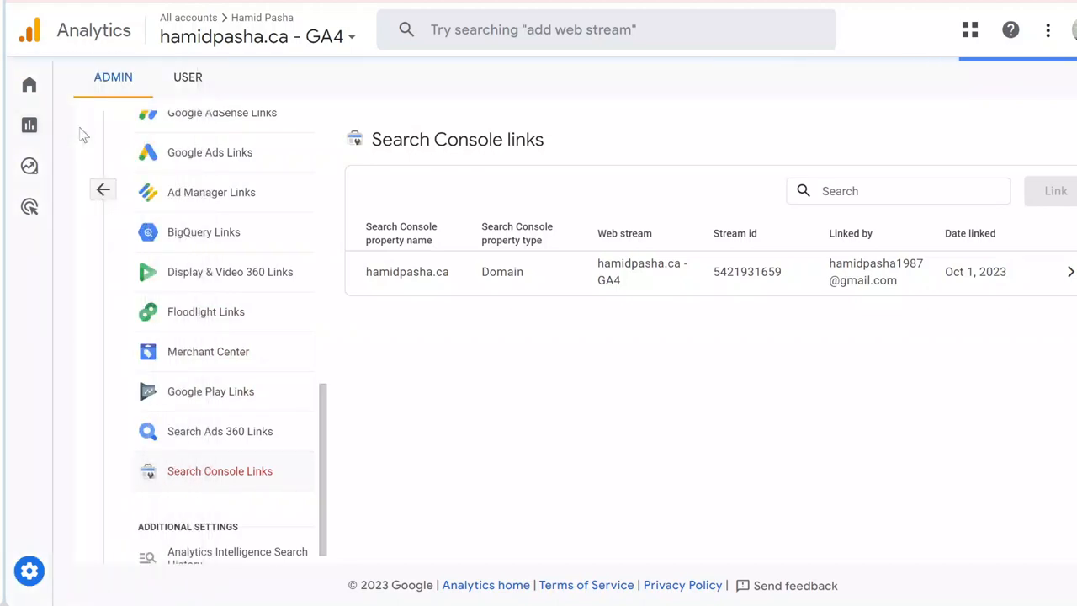
left_click(30, 125)
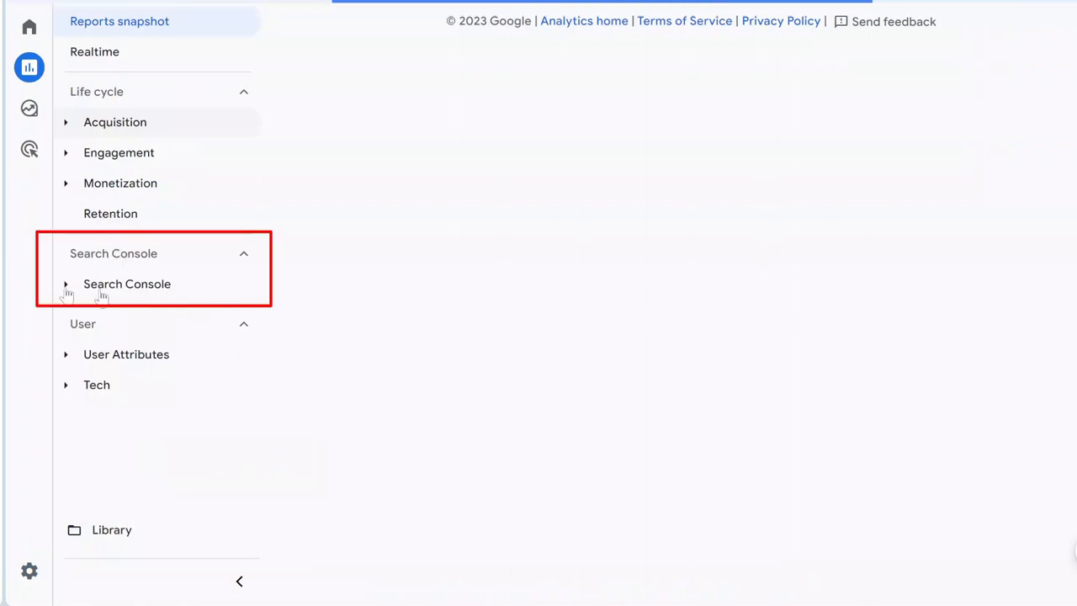
left_click(128, 283)
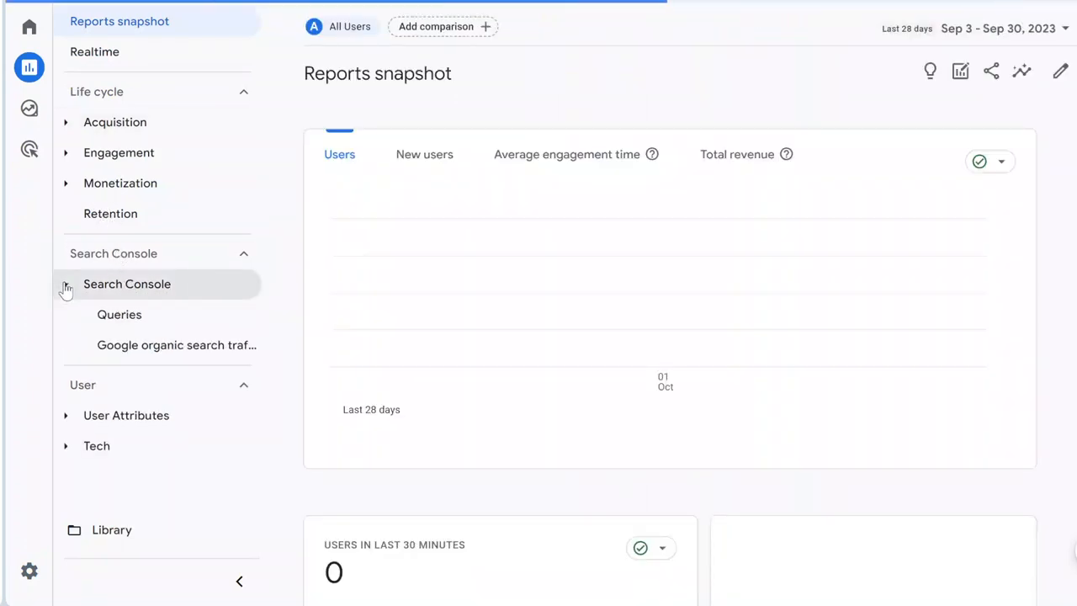